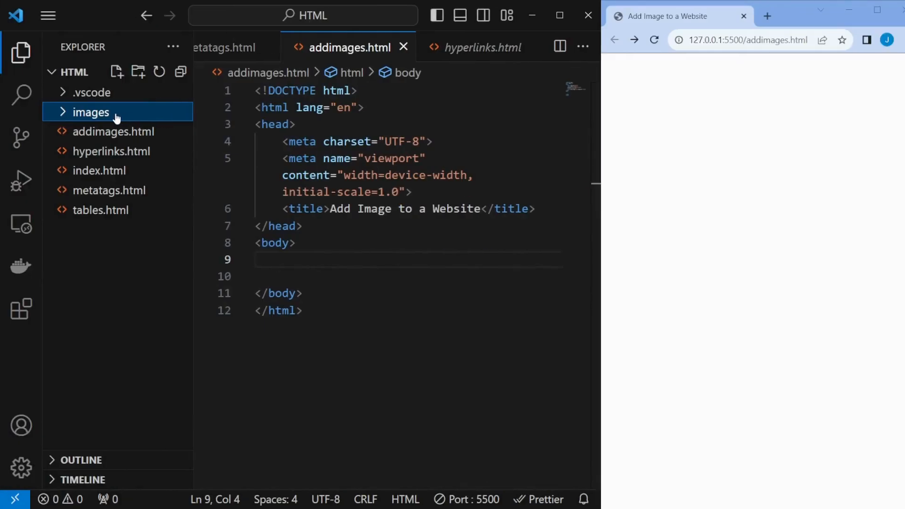
- Expand the images folder to reveal maintenance.jpg and Robot.jpg
click(91, 112)
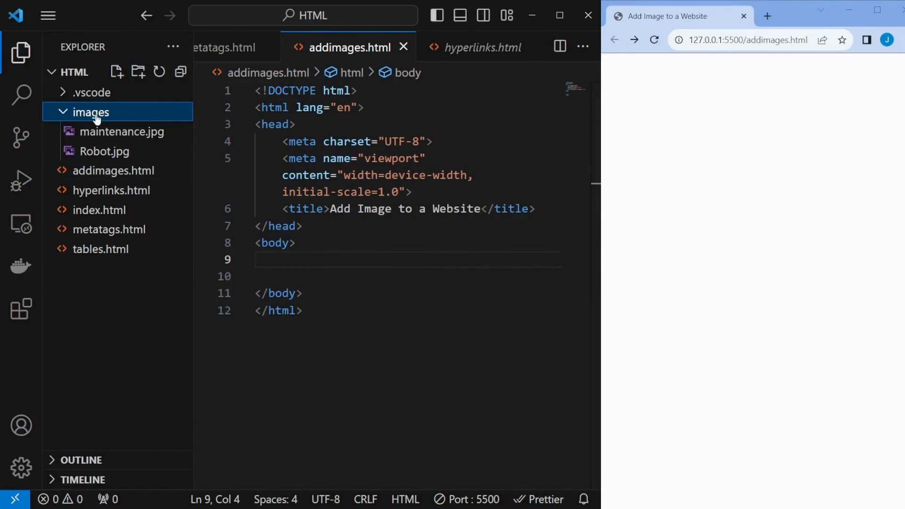
mouse_move(104, 112)
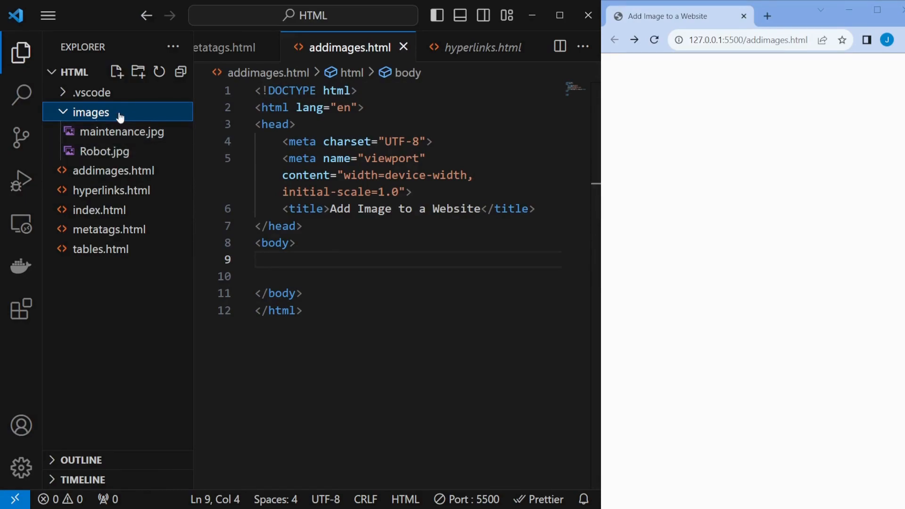
- Add an img element in the body with src "/images/Robot.jpg" via path autocomplete
click(91, 112)
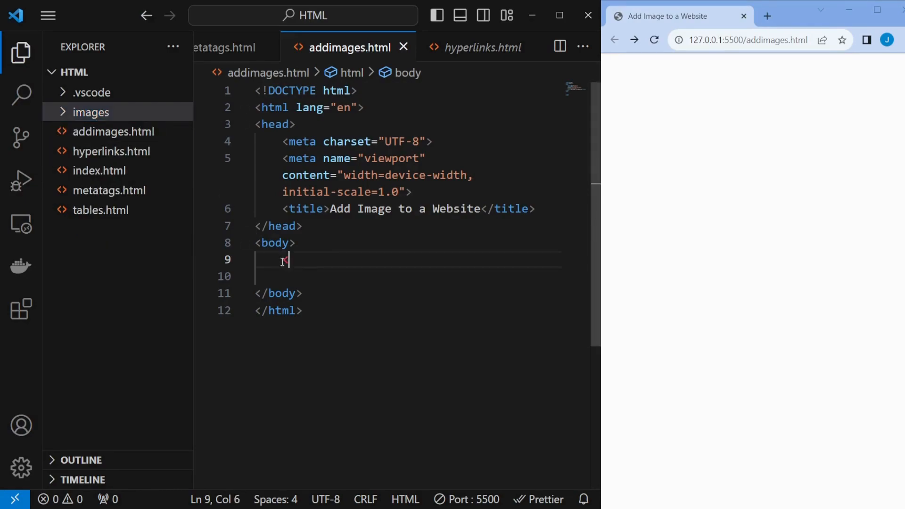
text(<img >)
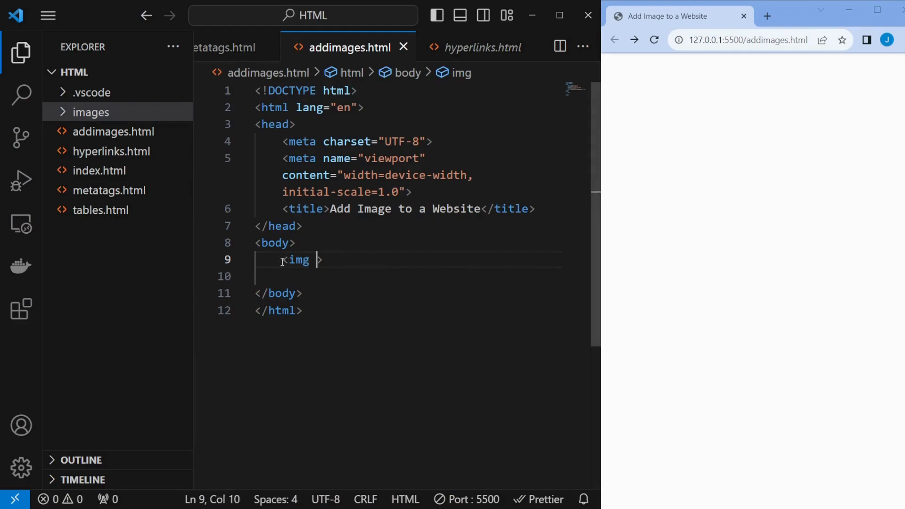
double_click(299, 260)
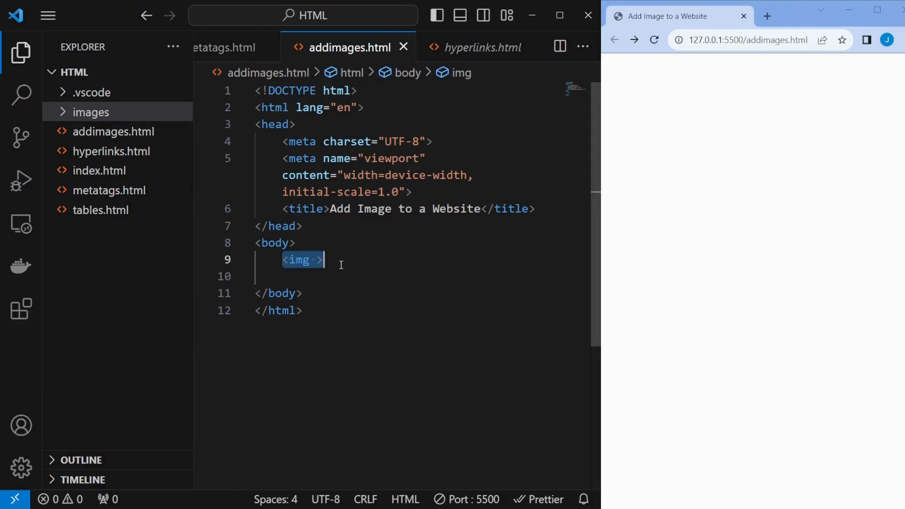
mouse_move(300, 260)
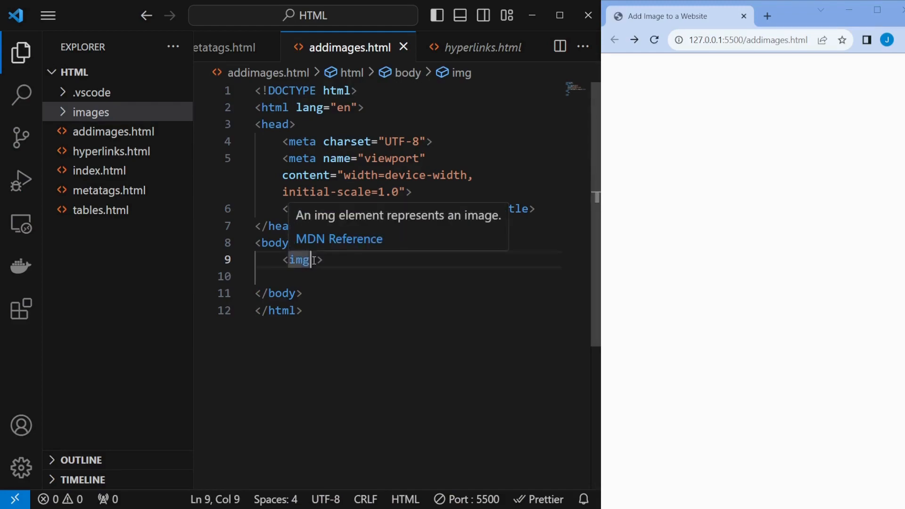
text(src=")
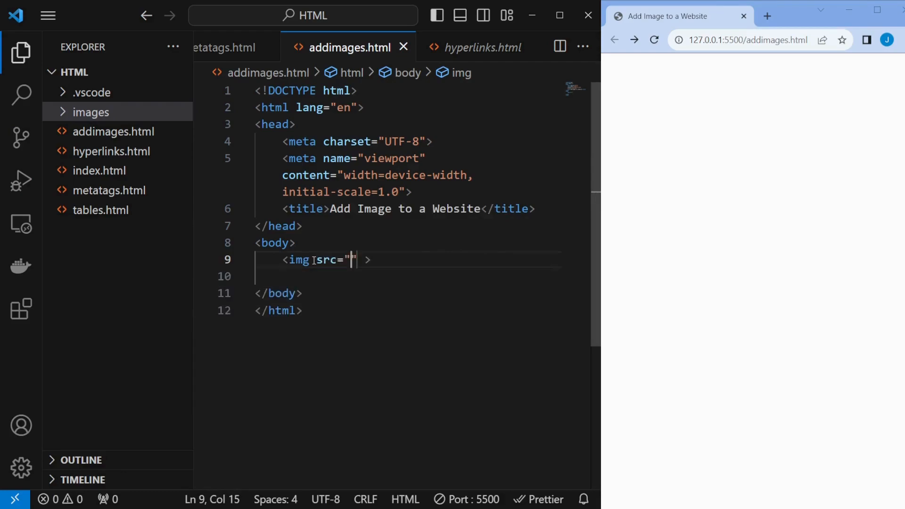
text(/images/Robot.jpg)
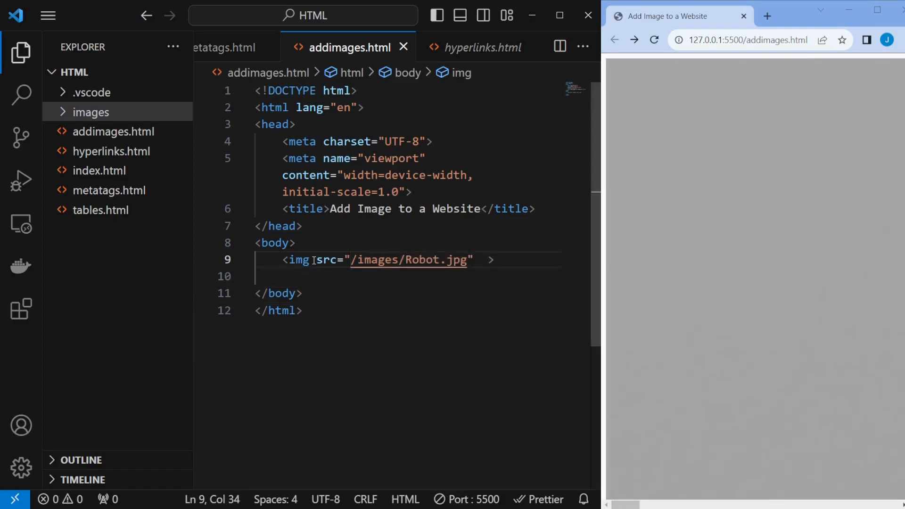
- Add alt="Digital image of robot" to the img and begin a width attribute
text(alt="")
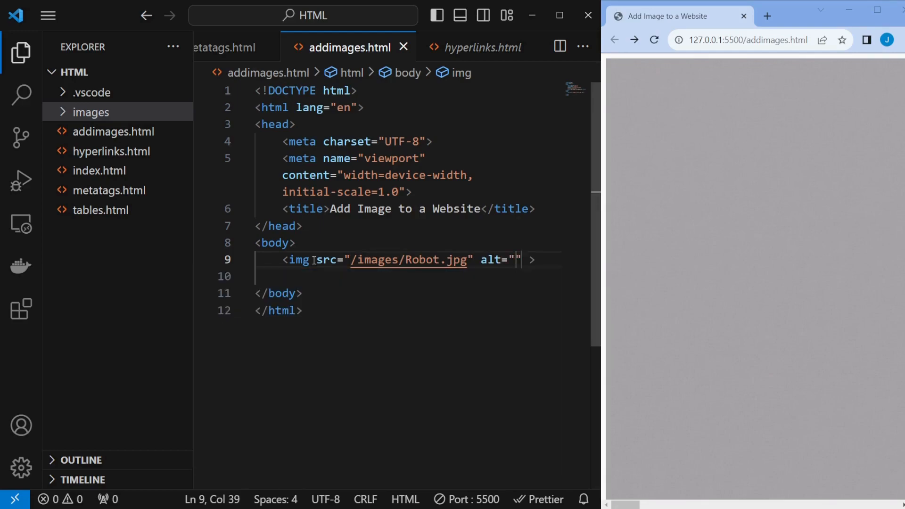
text(Digital)
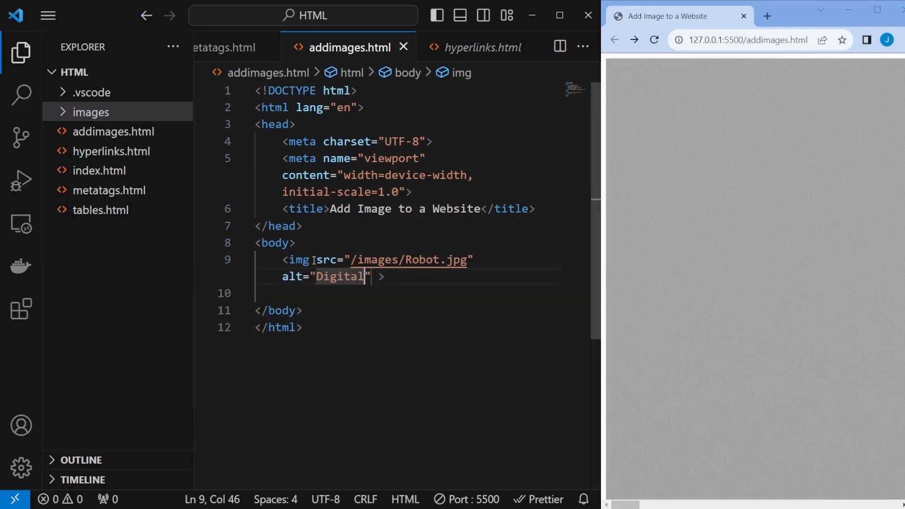
text(image of robot)
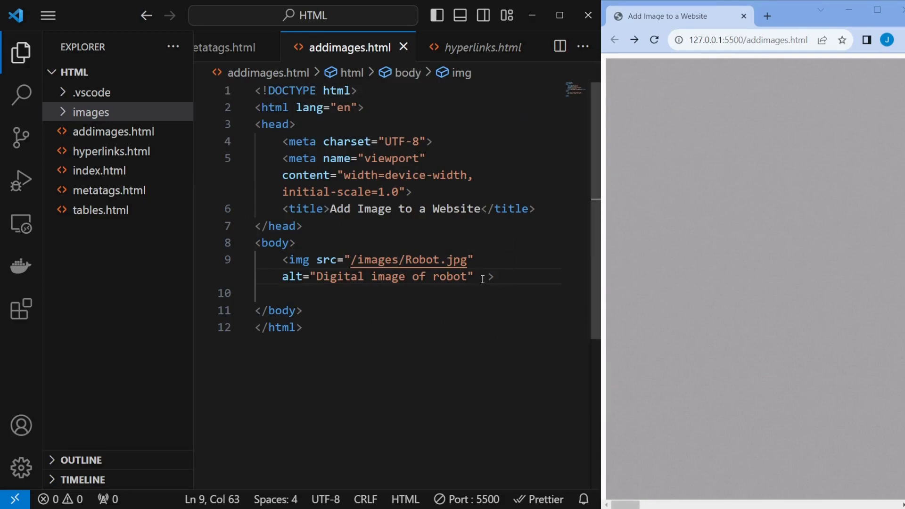
text(width="2")
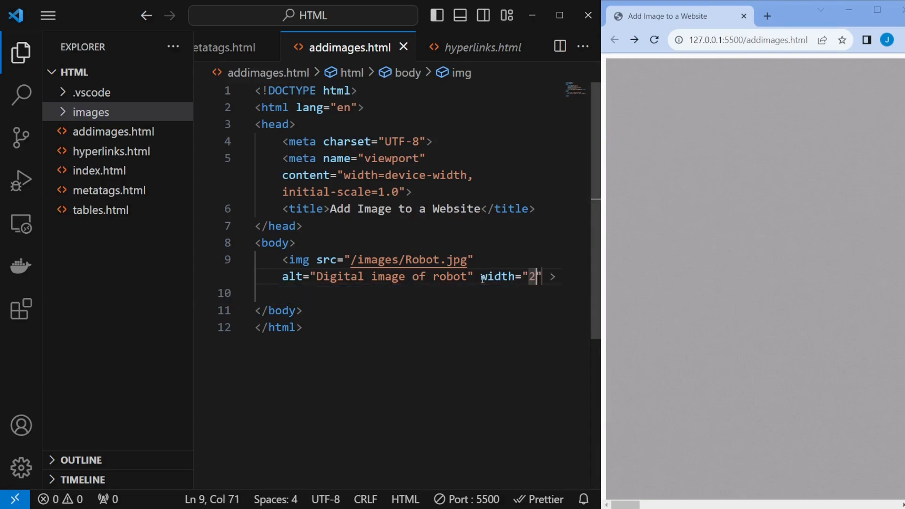
- Set the image width to 200, discarding a tried height attribute
text(00)
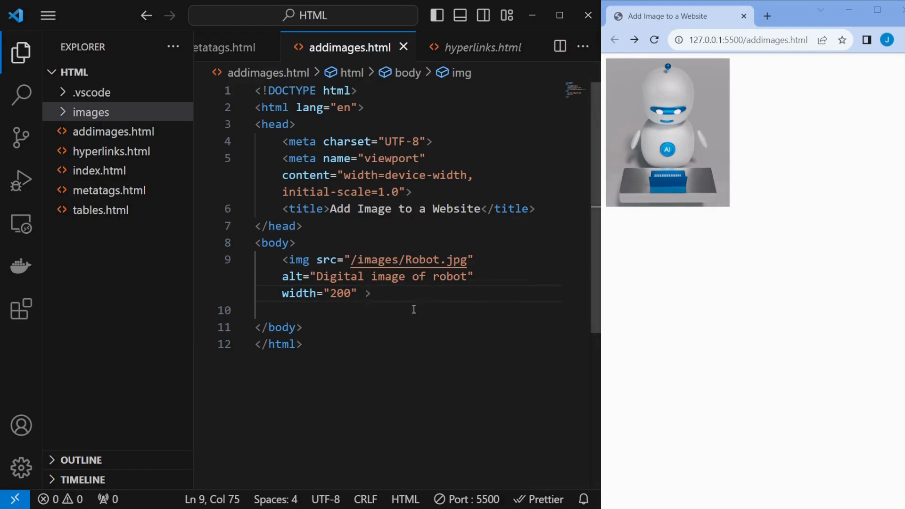
text(height="1000")
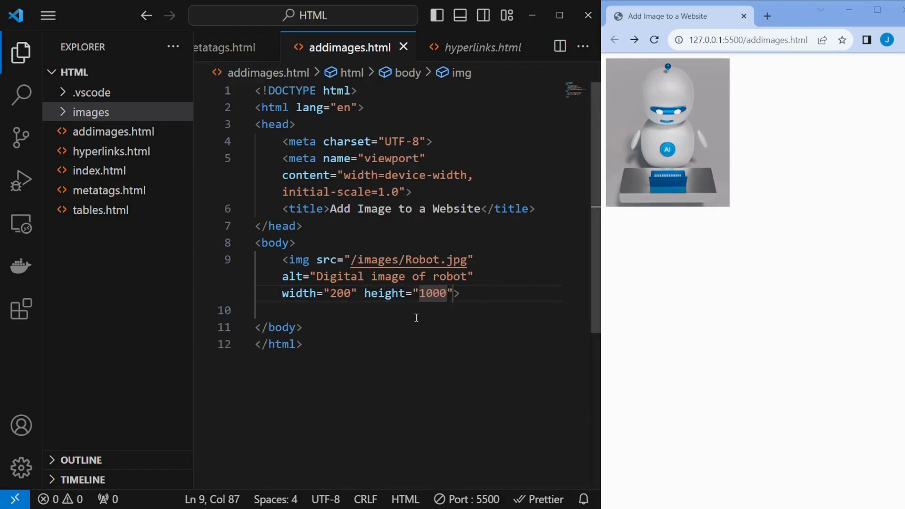
key(Backspace)
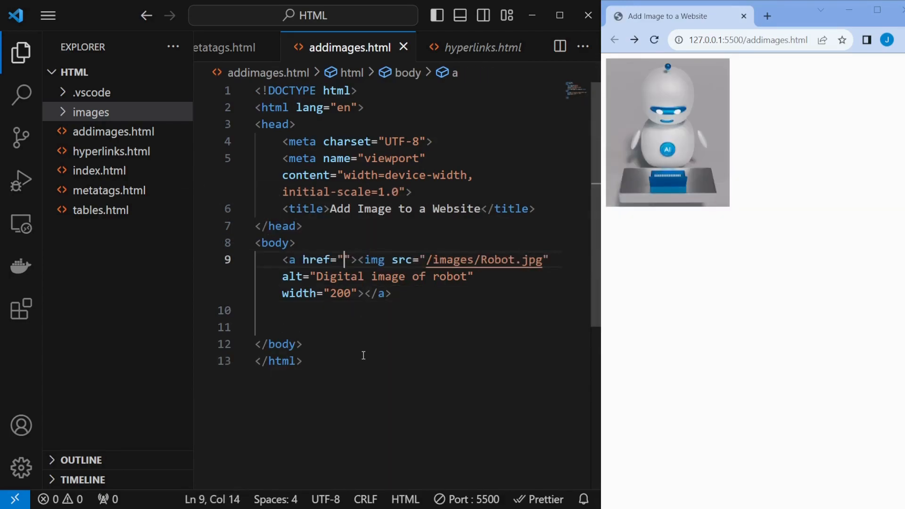
text(https://unsplash.com/photos/9Ge8ngH6JeQ)
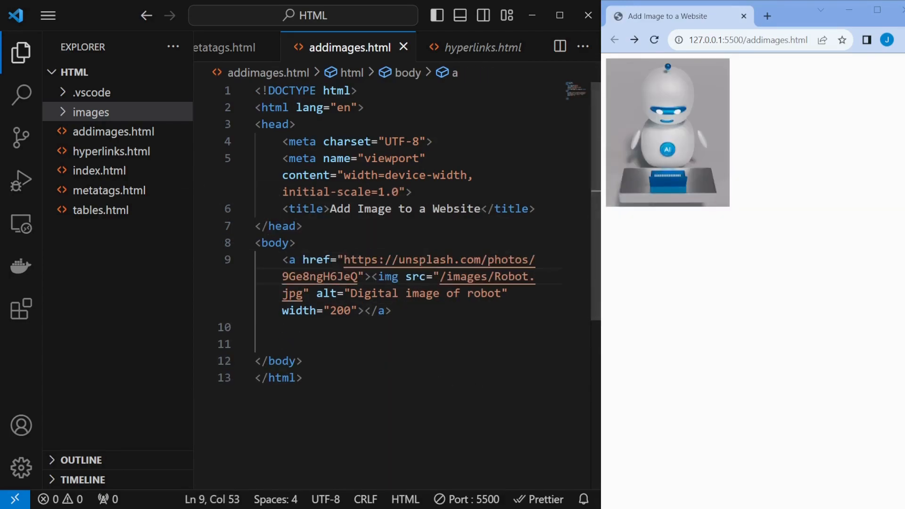
click(667, 132)
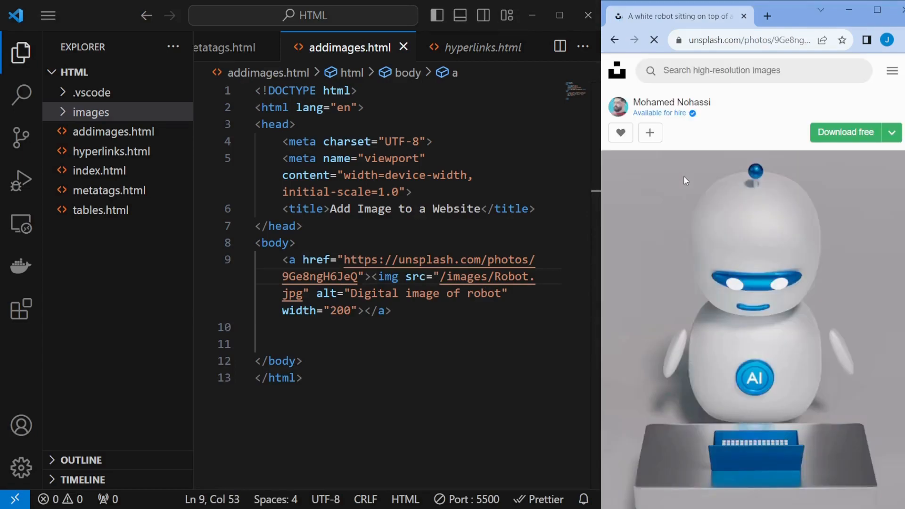